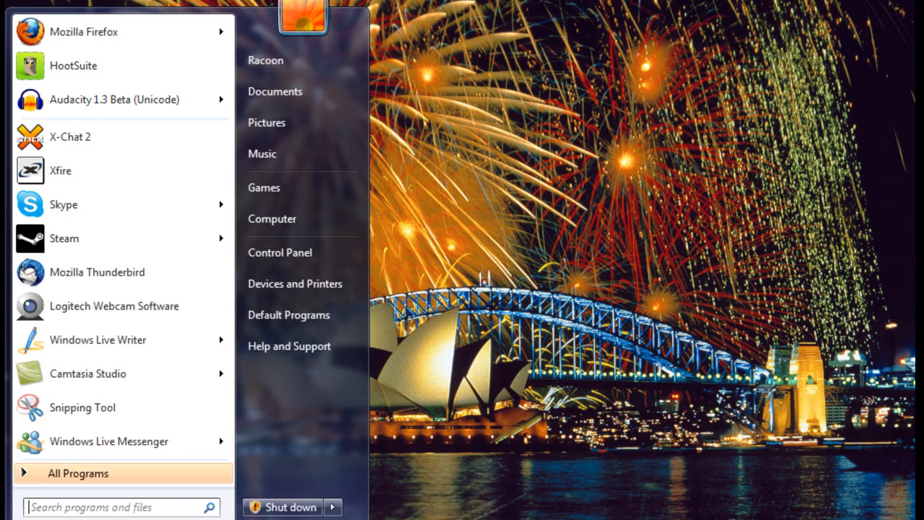
- Search 'cam' in the Start menu and launch Camtasia Studio
type("cam")
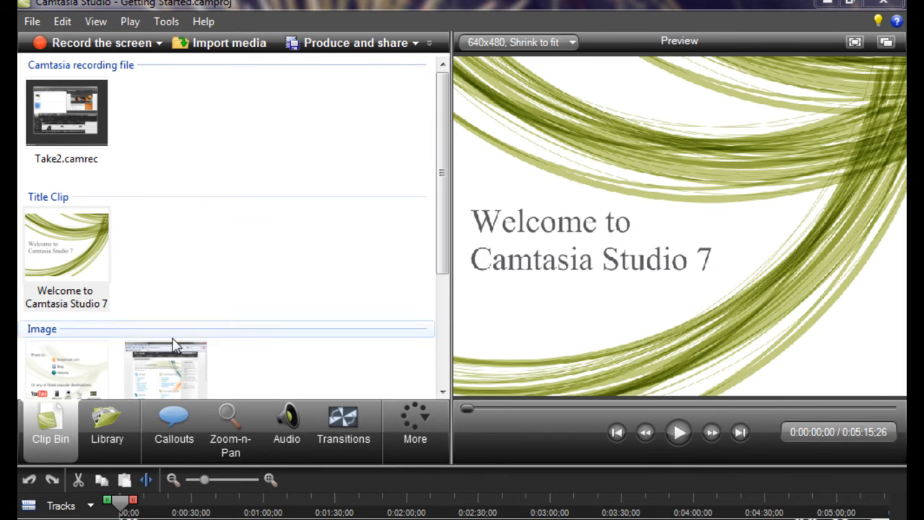
mouse_move(382, 431)
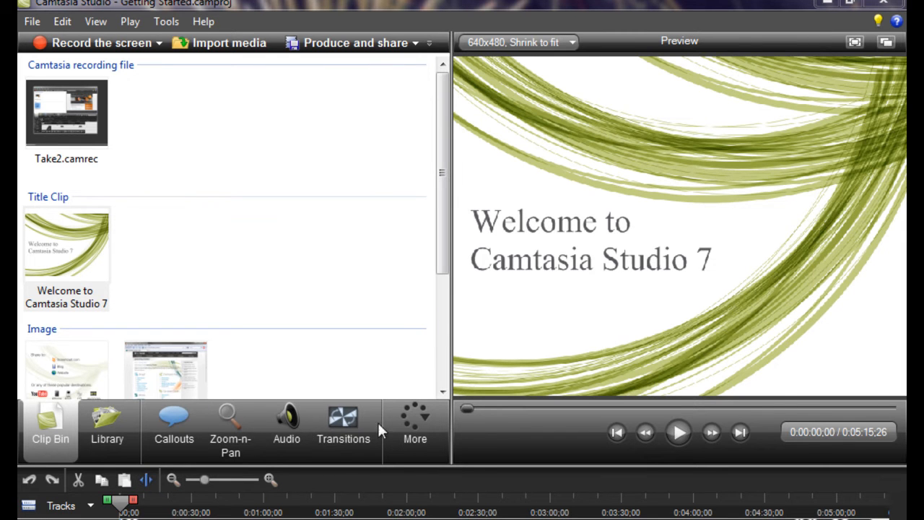
- Show the Callouts task for the screen recording on the timeline
left_click(173, 426)
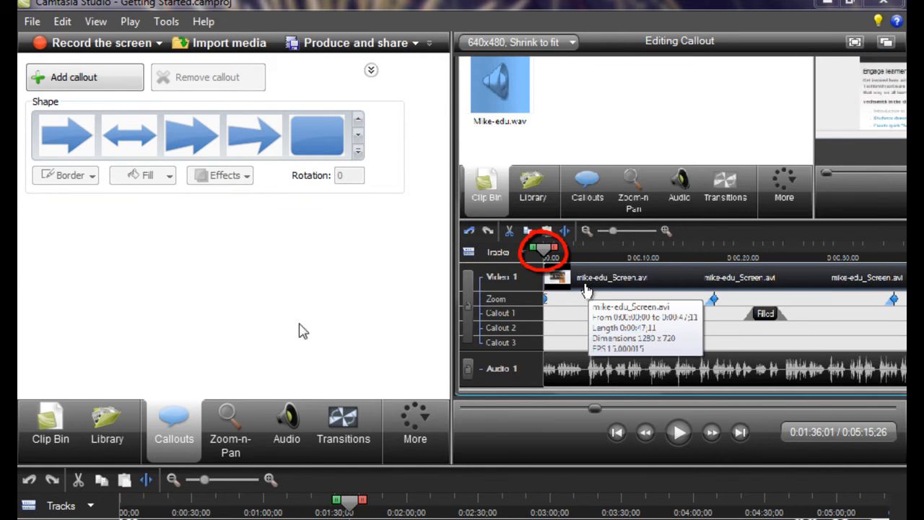
- Add a new callout, browse the full shape gallery including sketch-motion shapes, then move on to Transitions
left_click(543, 251)
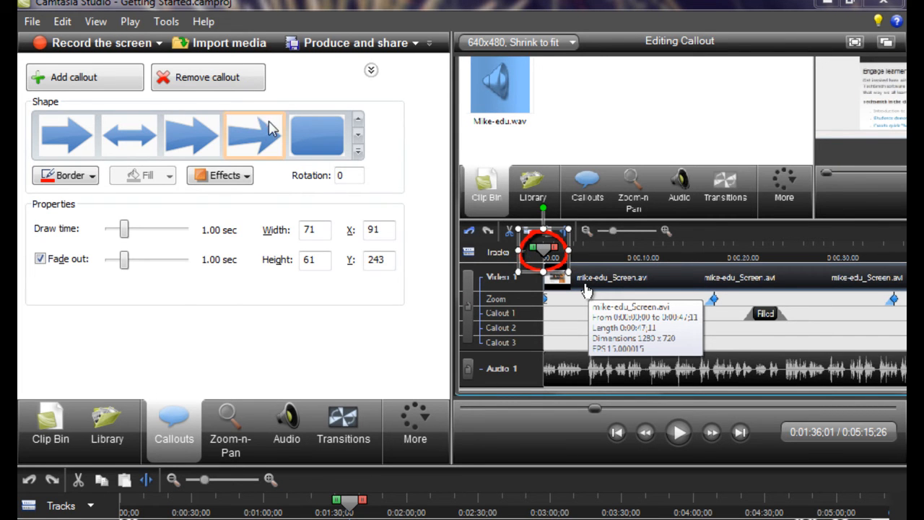
left_click(358, 150)
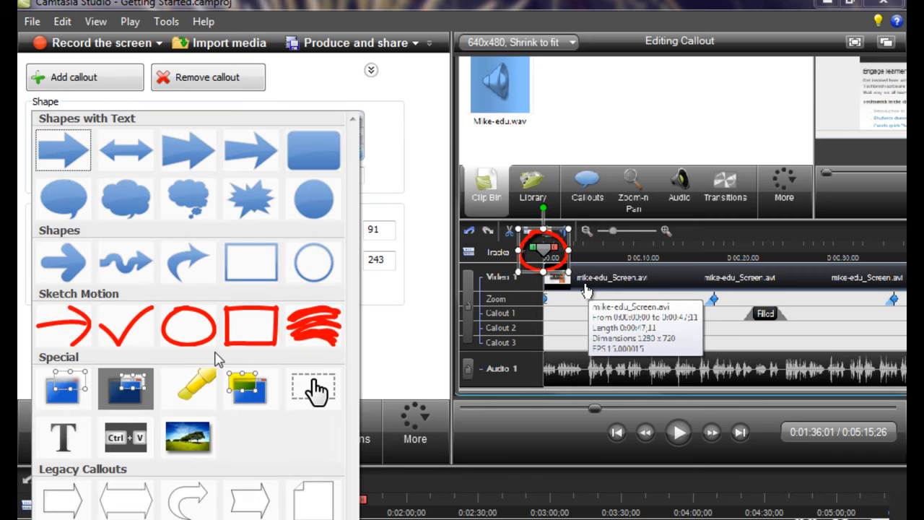
mouse_move(125, 326)
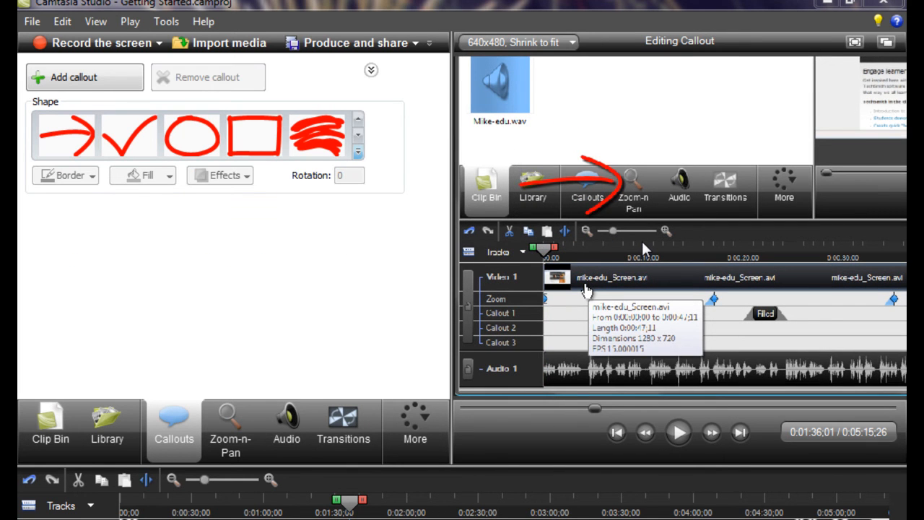
mouse_move(556, 354)
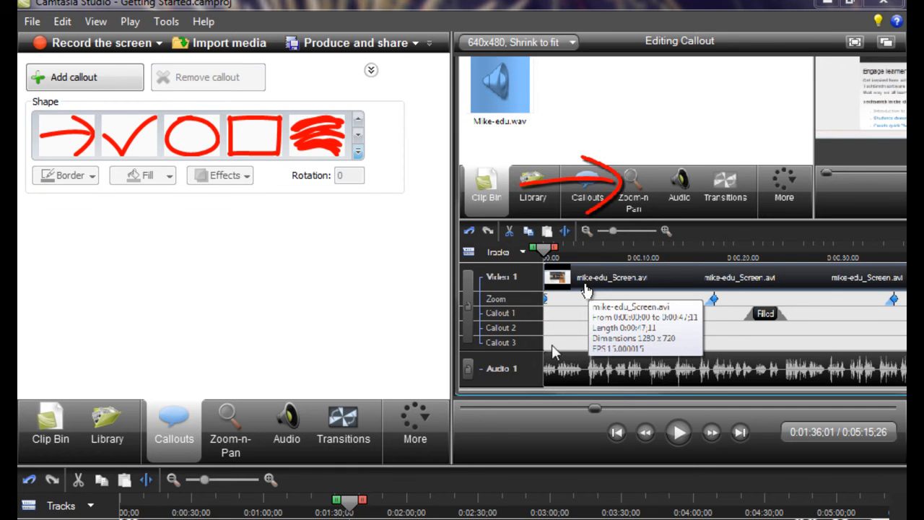
left_click(343, 426)
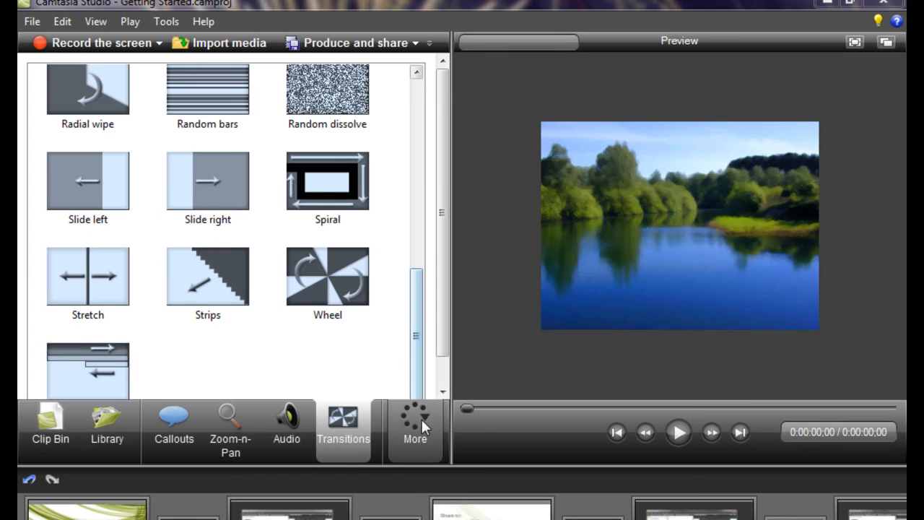
- Browse the More task list of extra features, compare it with the Tools menu, then start Produce and share
left_click(416, 430)
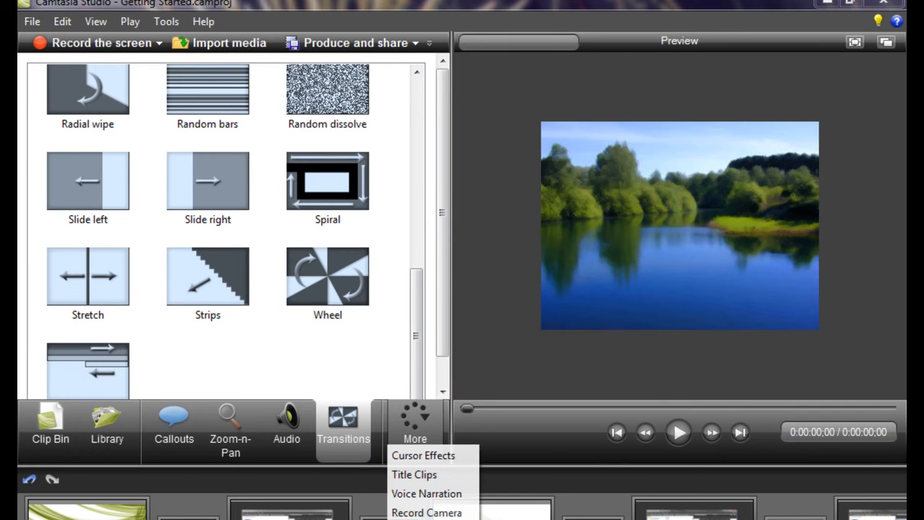
mouse_move(98, 425)
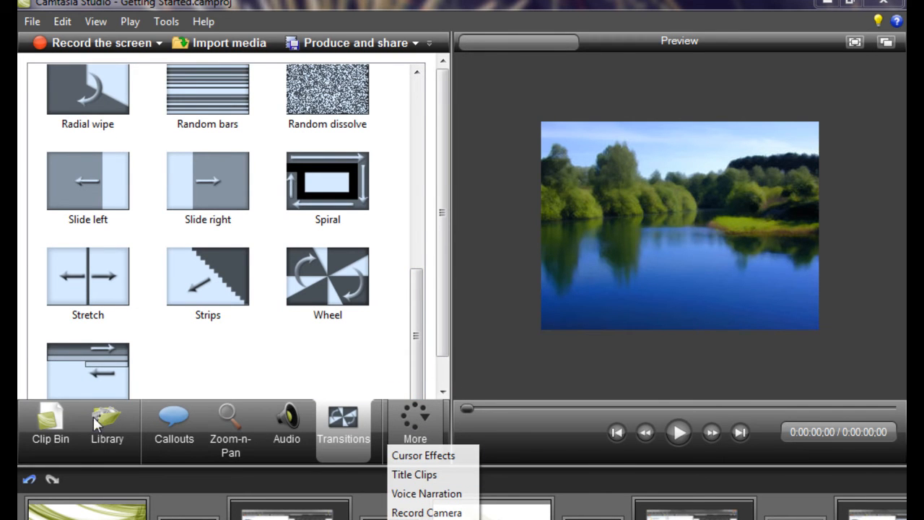
left_click(166, 22)
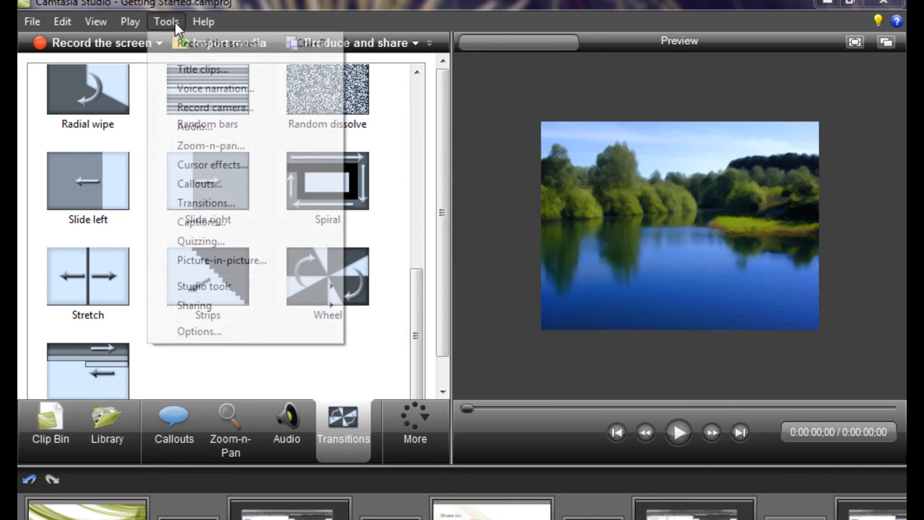
left_click(415, 426)
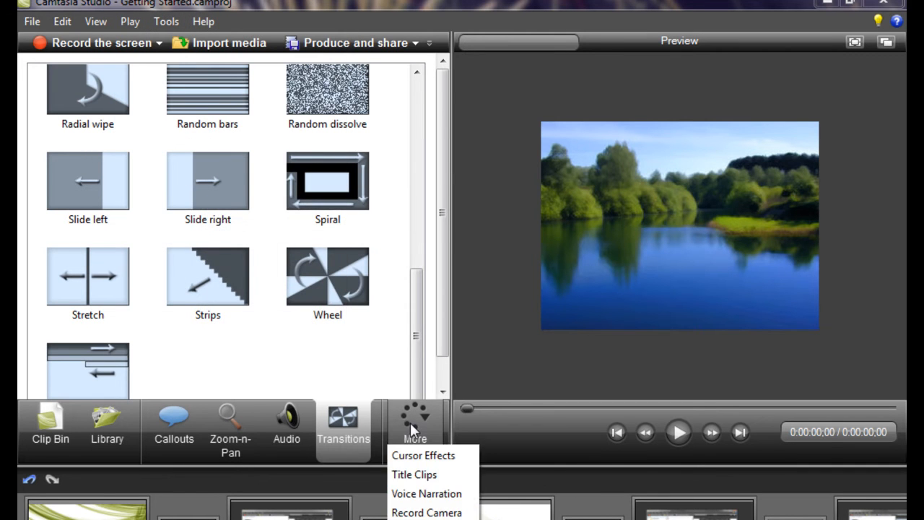
left_click(51, 426)
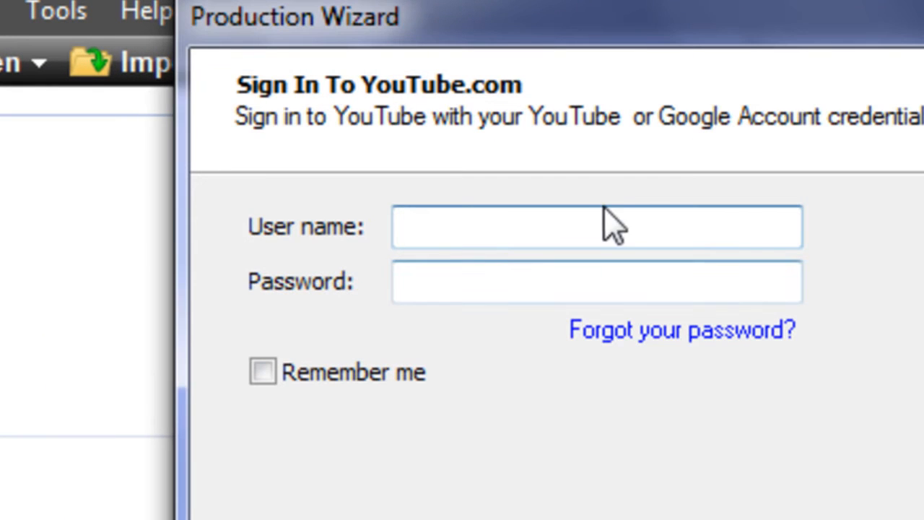
- Enter YouTube user name 'recoonx' and password in the Production Wizard, then review Zoom-n-Pan and Callouts
type("recoonx")
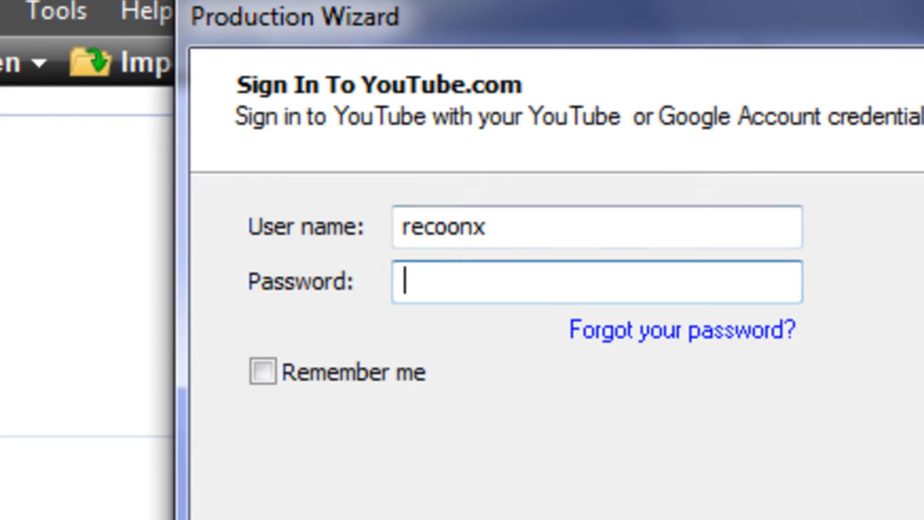
type("password")
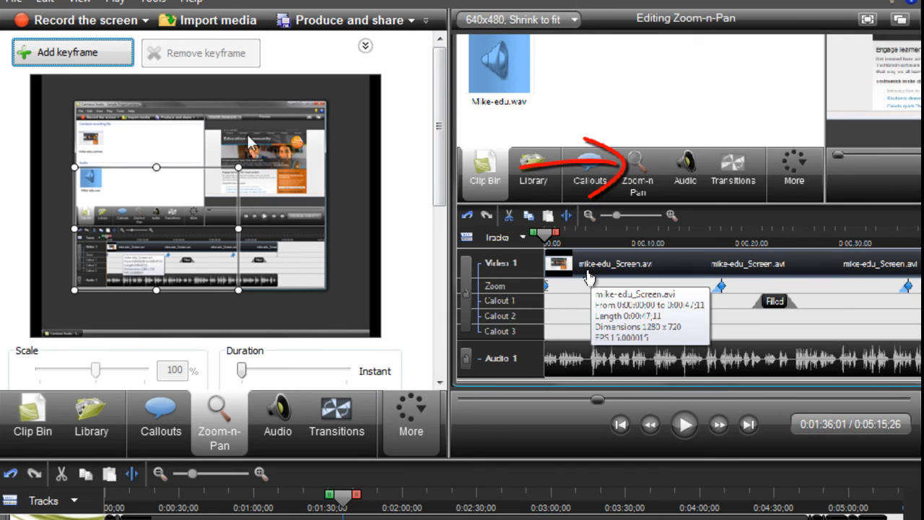
left_click(336, 419)
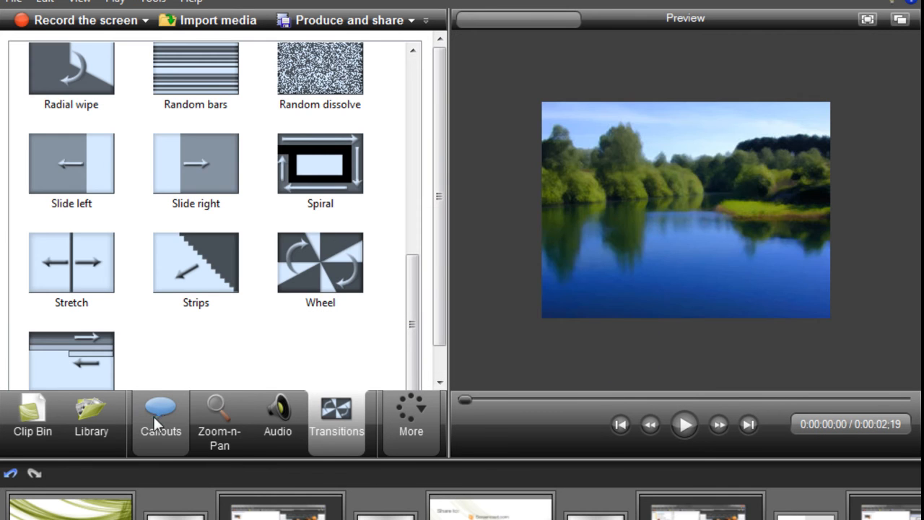
left_click(160, 422)
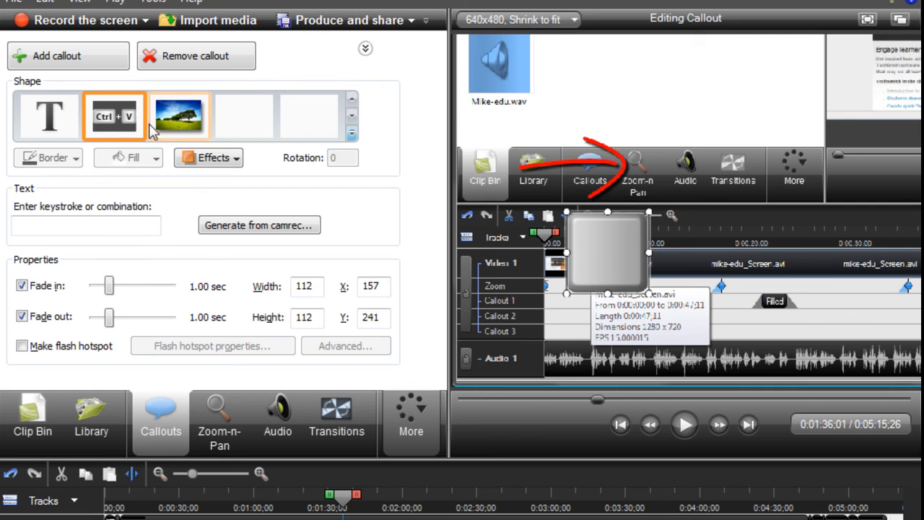
mouse_move(113, 117)
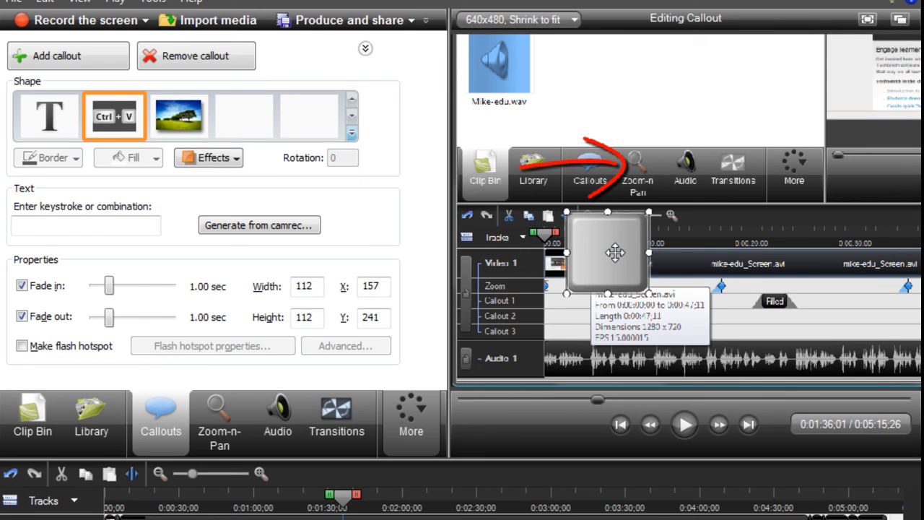
mouse_move(269, 50)
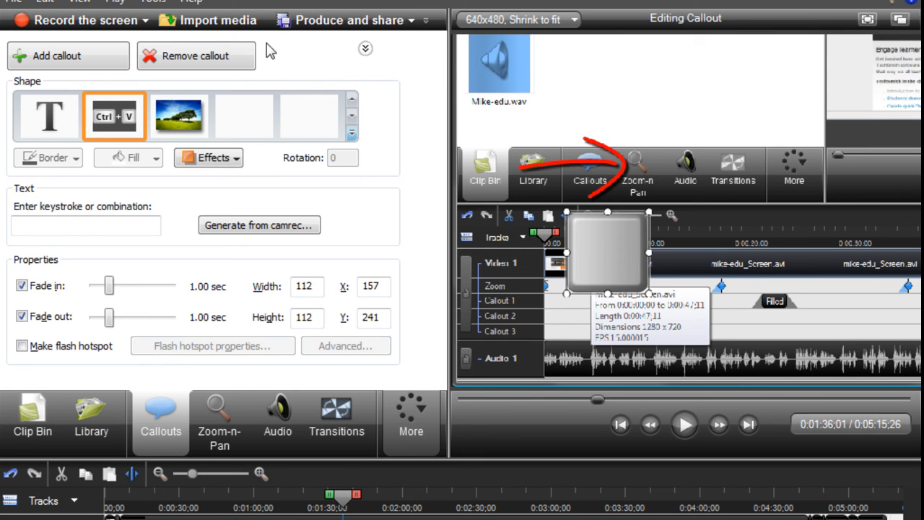
mouse_move(281, 56)
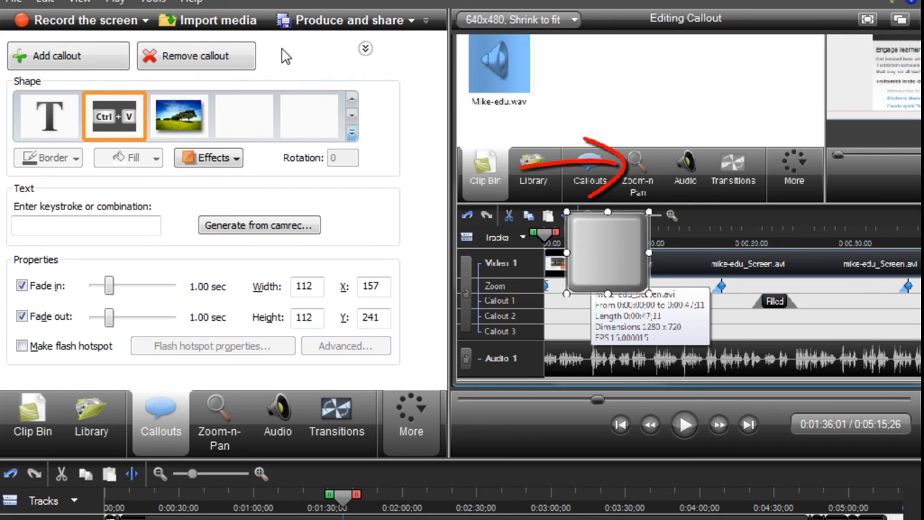